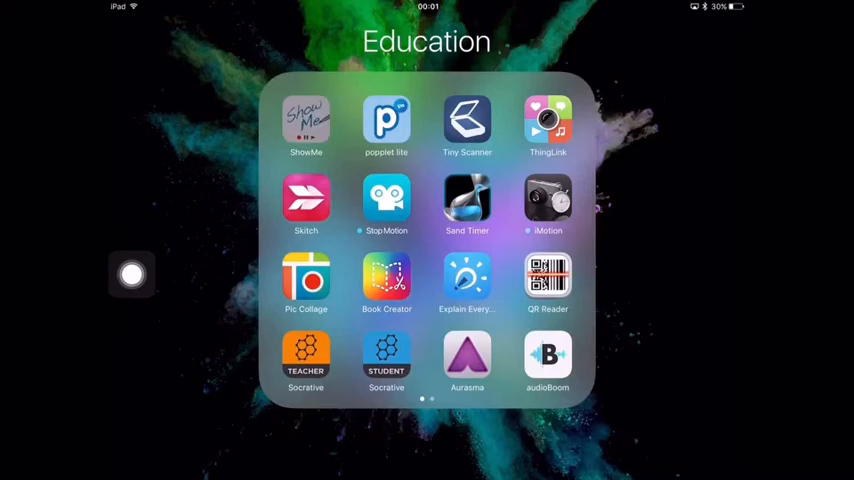
# - Launch the ShowMe app from the Home Screen's Education folder
pyautogui.click(306, 118)
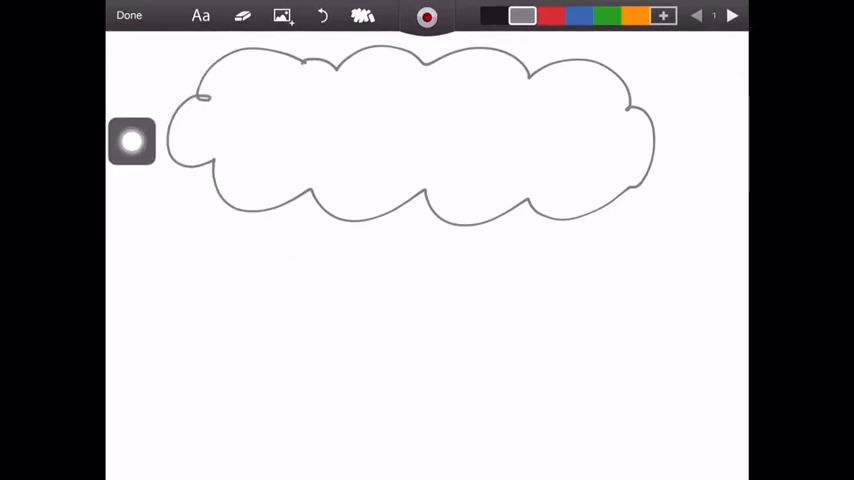
# - Write 'Volcano' inside the cloud and color it red
pyautogui.click(200, 16)
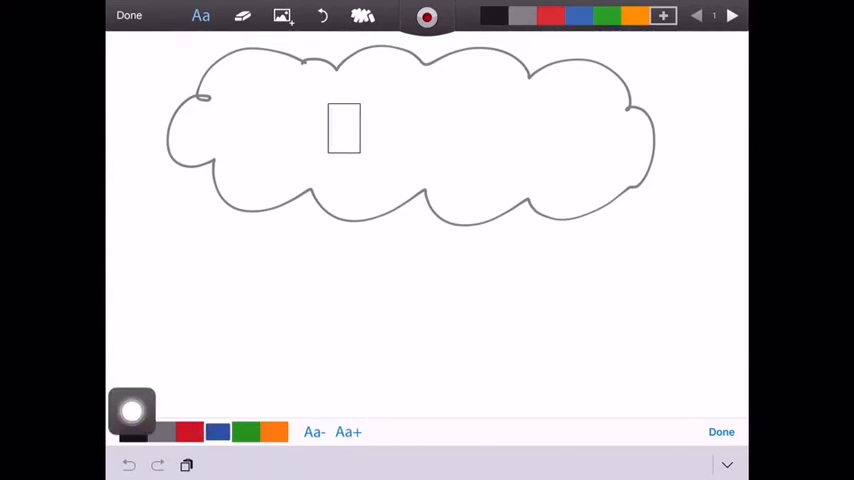
pyautogui.write('Vol')
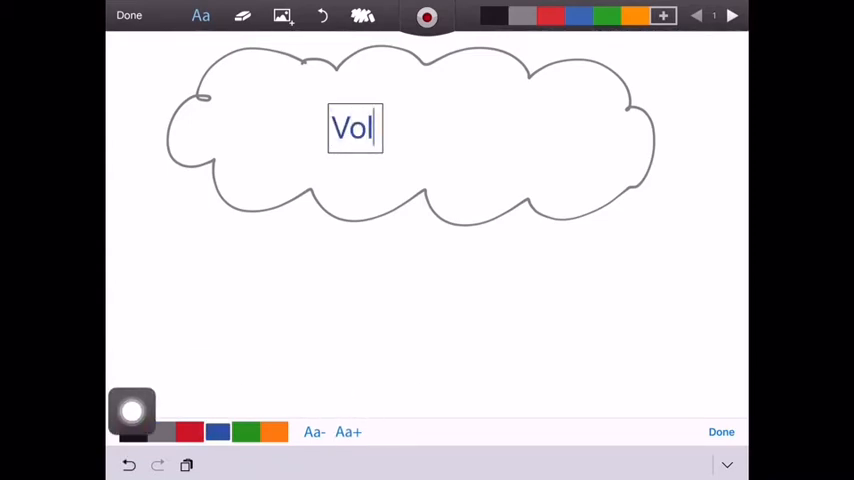
pyautogui.write('cano')
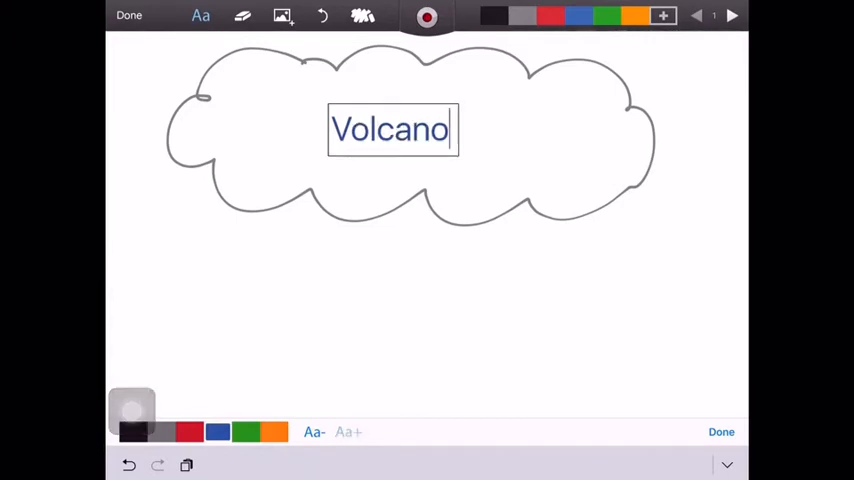
pyautogui.click(348, 432)
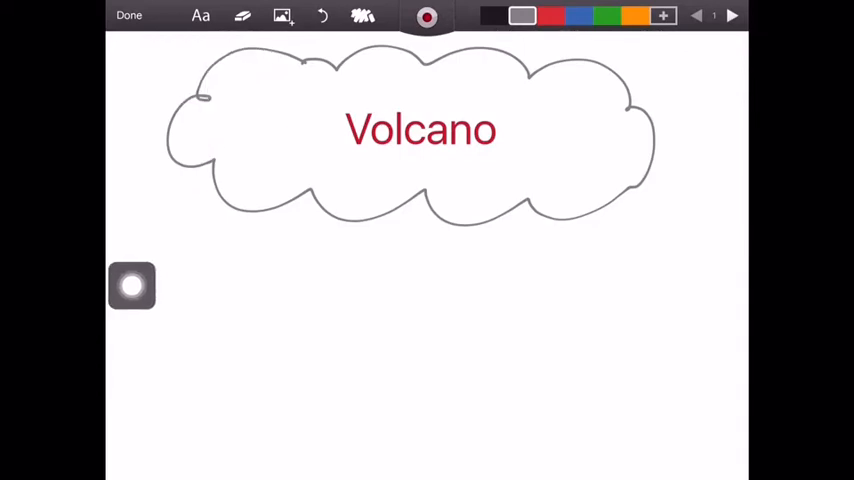
pyautogui.click(242, 15)
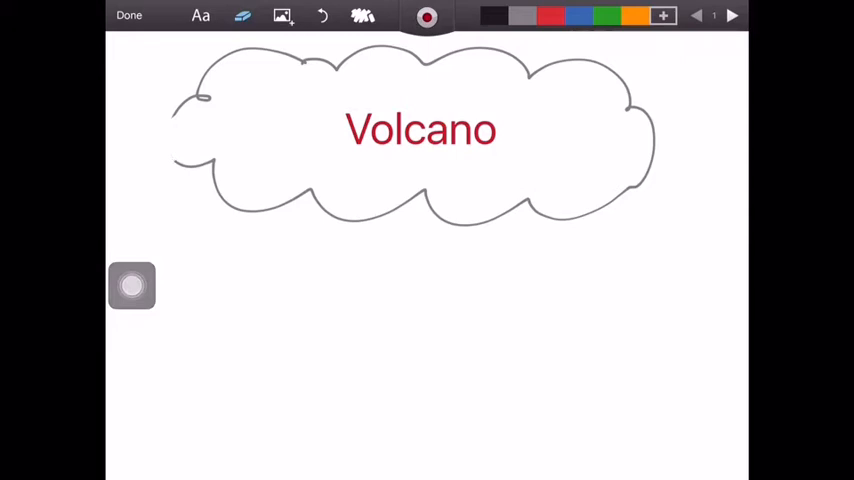
pyautogui.click(521, 15)
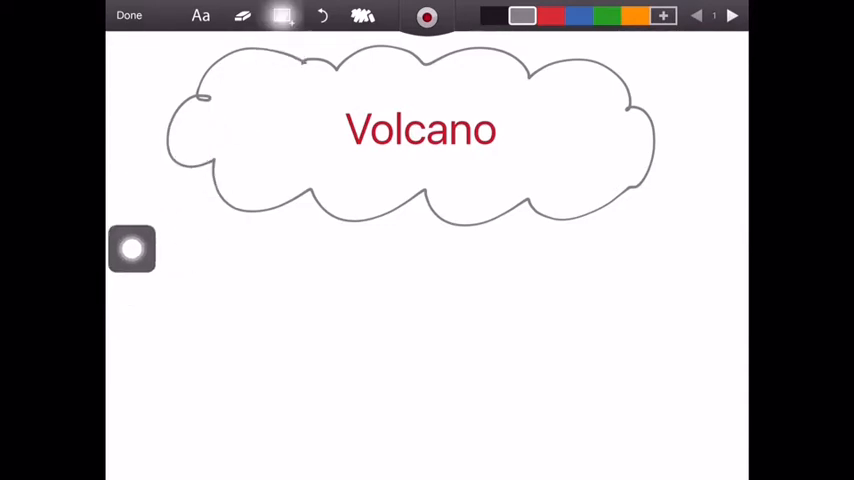
# - Insert the erupting volcano diagram from Camera Roll via Choose Photo
pyautogui.click(282, 16)
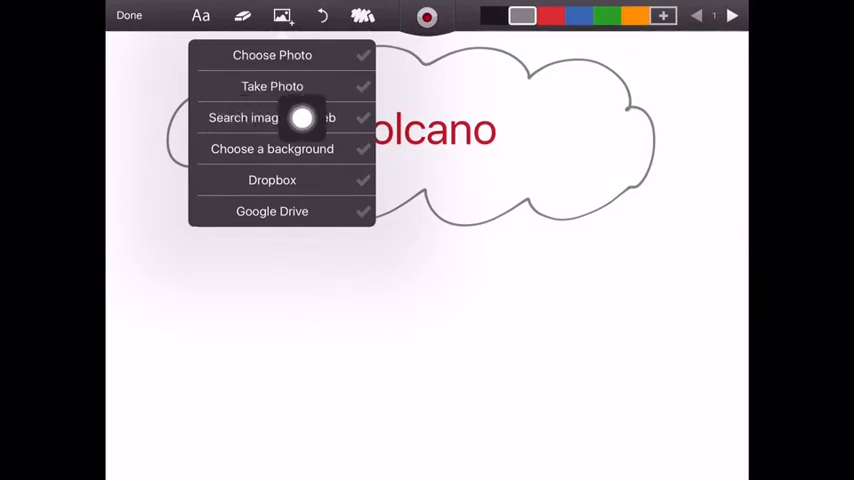
pyautogui.moveTo(330, 150)
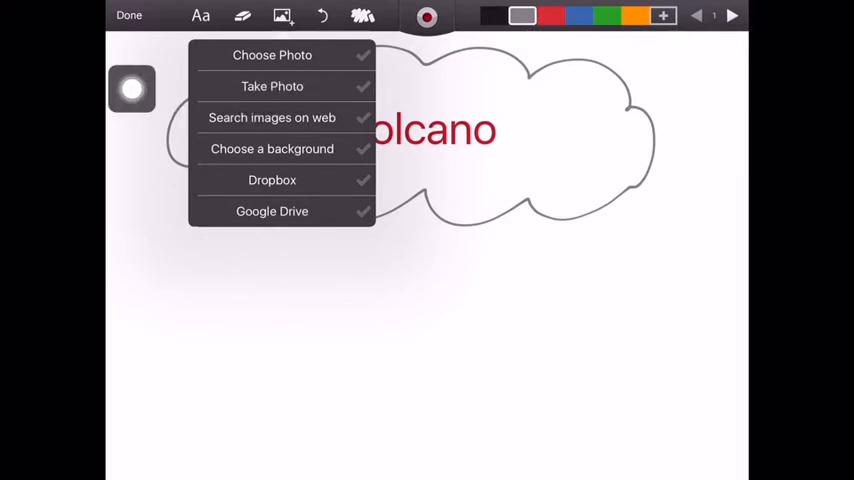
pyautogui.click(272, 55)
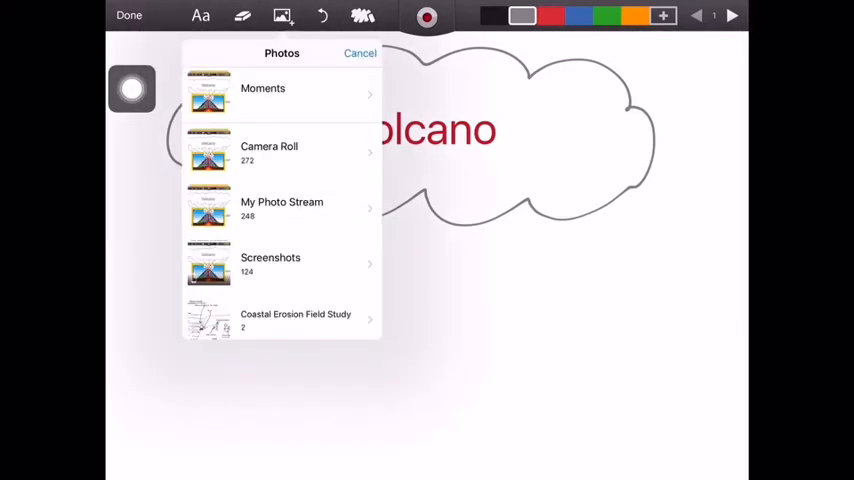
pyautogui.click(268, 150)
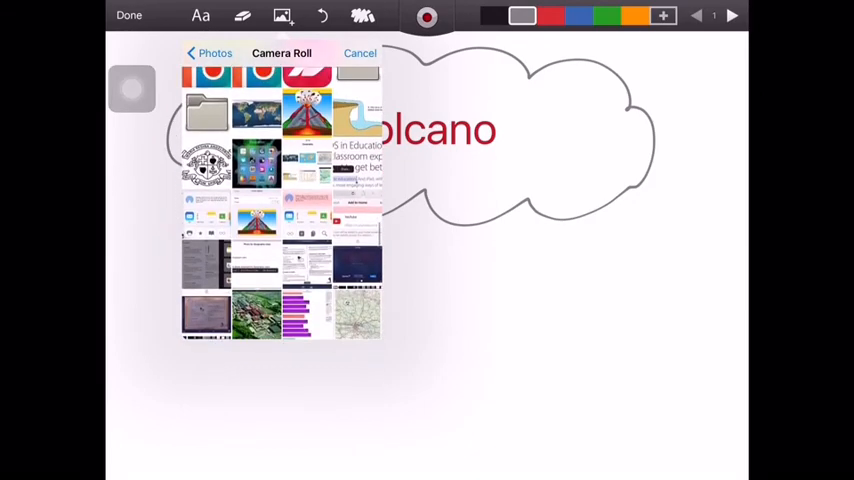
pyautogui.click(256, 218)
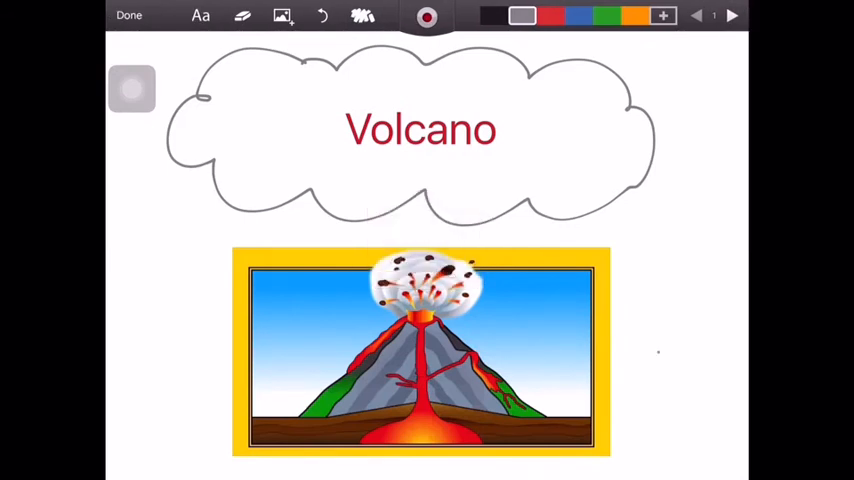
# - Draw black lines from the cloud's bottom to the volcano's eruption
pyautogui.moveTo(325, 235); pyautogui.dragTo(360, 270)
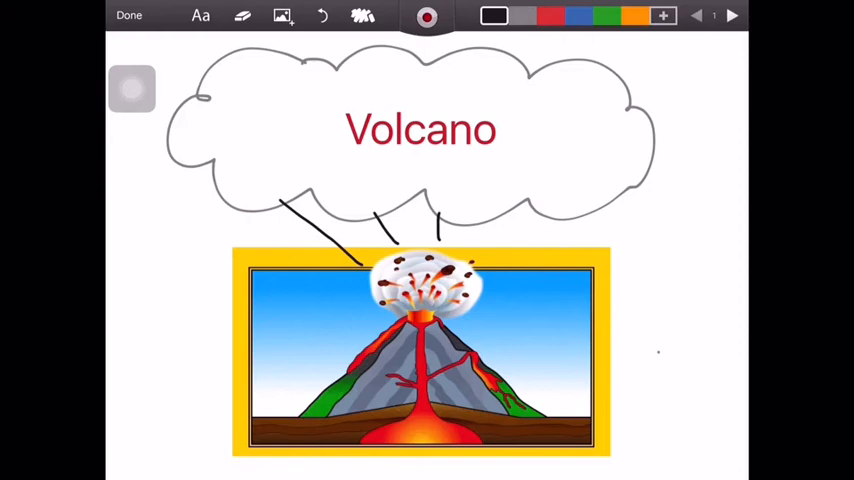
pyautogui.moveTo(560, 220); pyautogui.dragTo(490, 260)
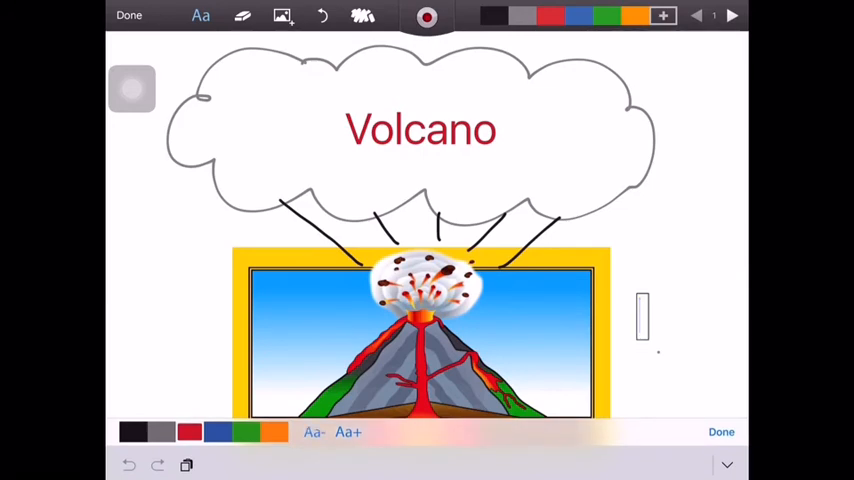
# - Add red 'Vent' and 'Crater' labels, each with an arrow to its part
pyautogui.write('Vent')
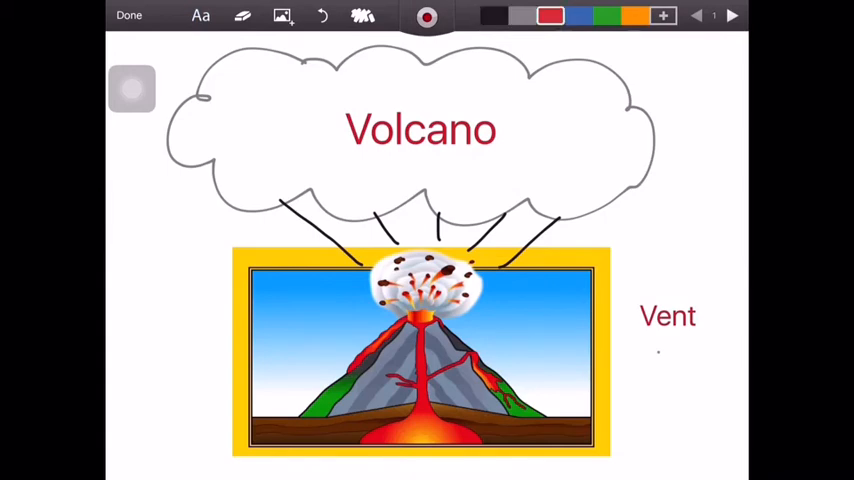
pyautogui.moveTo(428, 352); pyautogui.dragTo(625, 320)
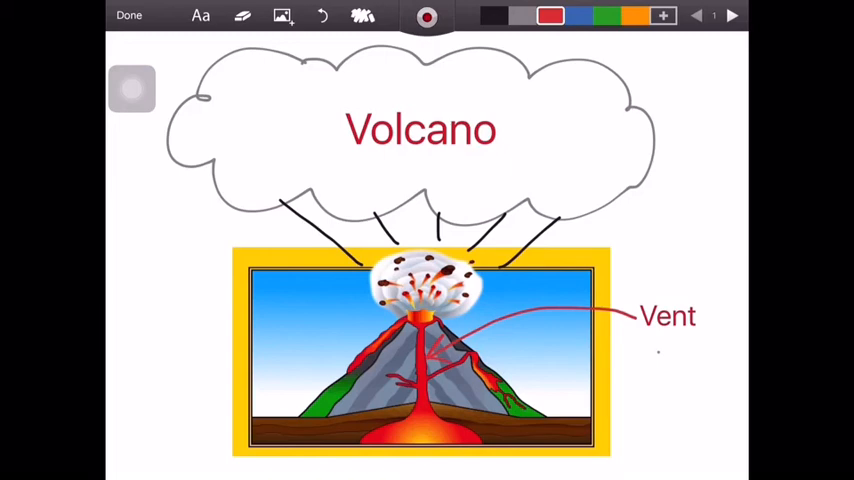
pyautogui.click(200, 15)
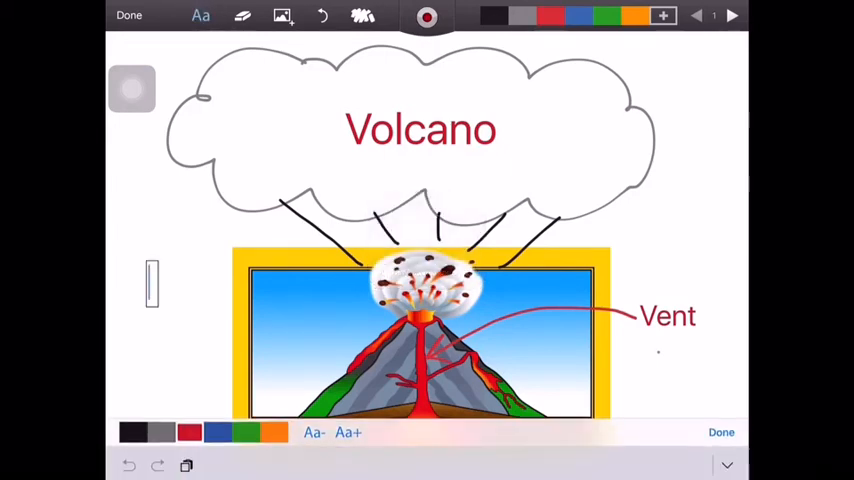
pyautogui.write('Crater')
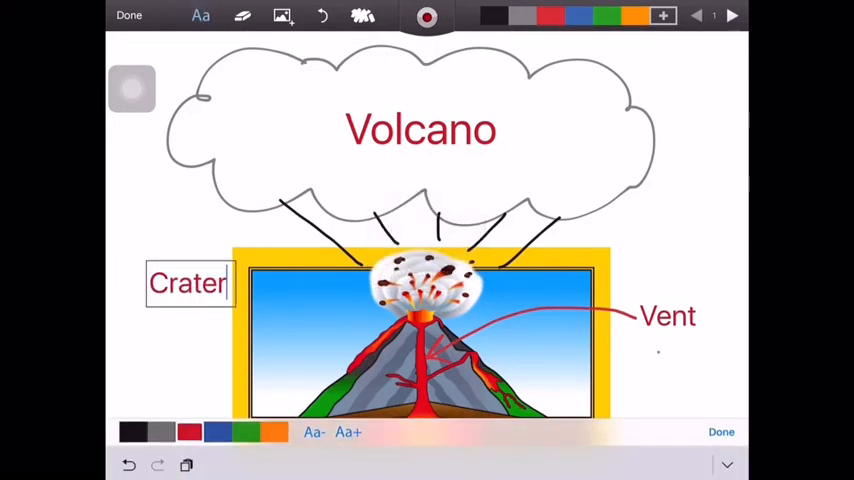
pyautogui.click(721, 431)
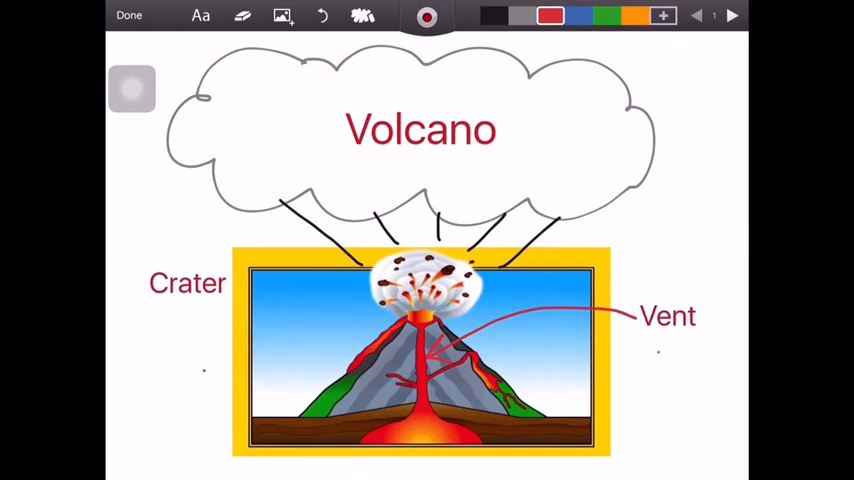
pyautogui.moveTo(235, 283); pyautogui.dragTo(410, 318)
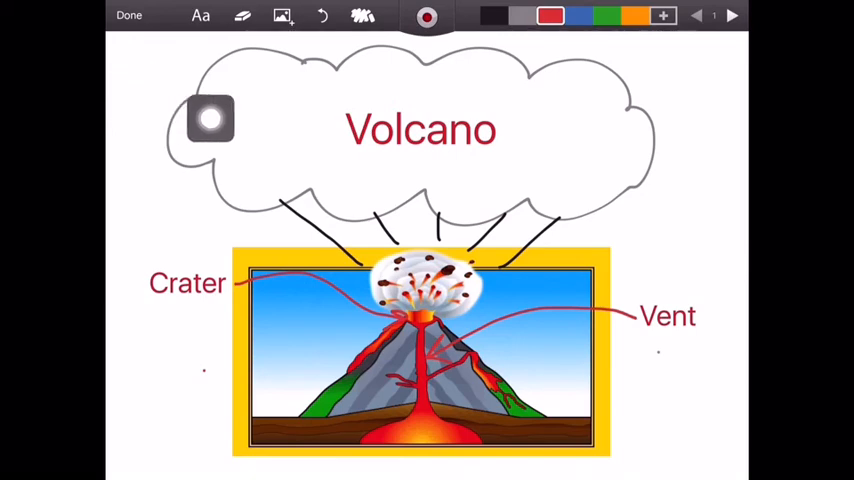
# - Show the Save as Draft and Discard options for the volcano whiteboard
pyautogui.click(362, 16)
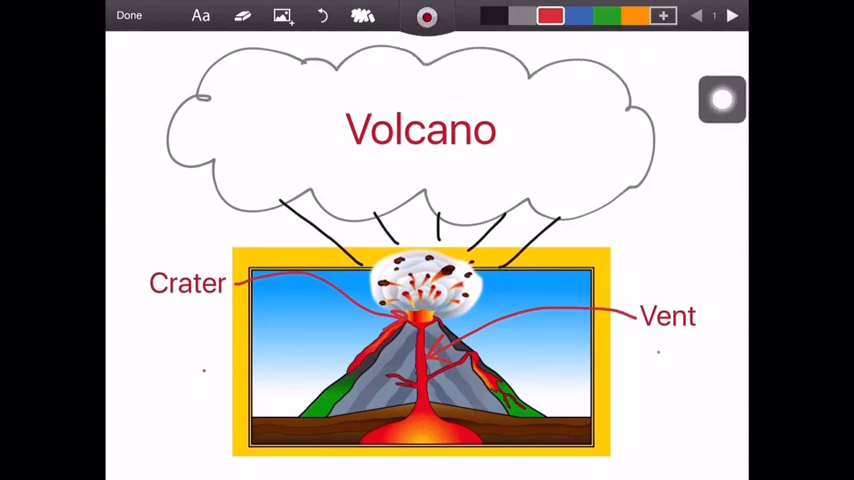
pyautogui.click(128, 15)
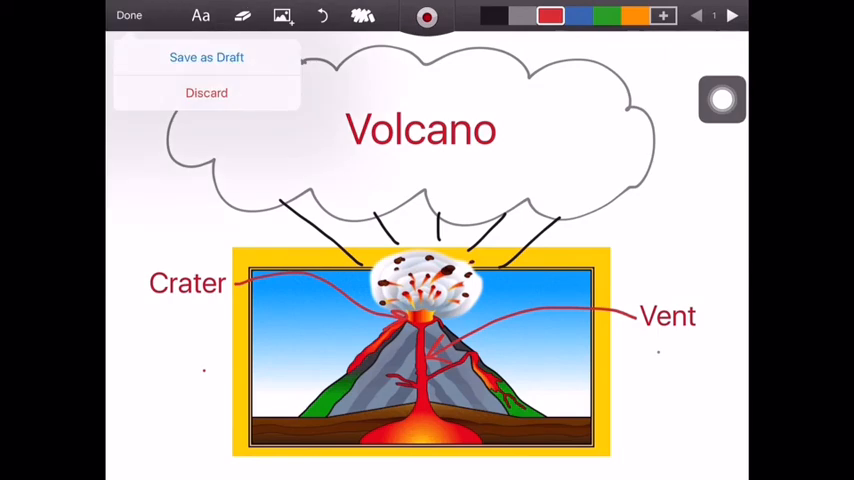